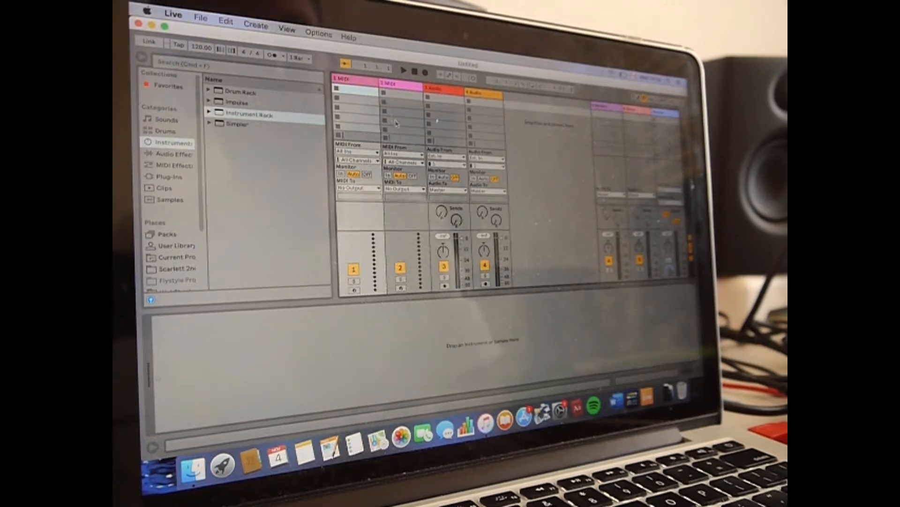
- Open Live's Preferences to view the Link/MIDI page with the MIDI controller and Scarlett ports
click(393, 85)
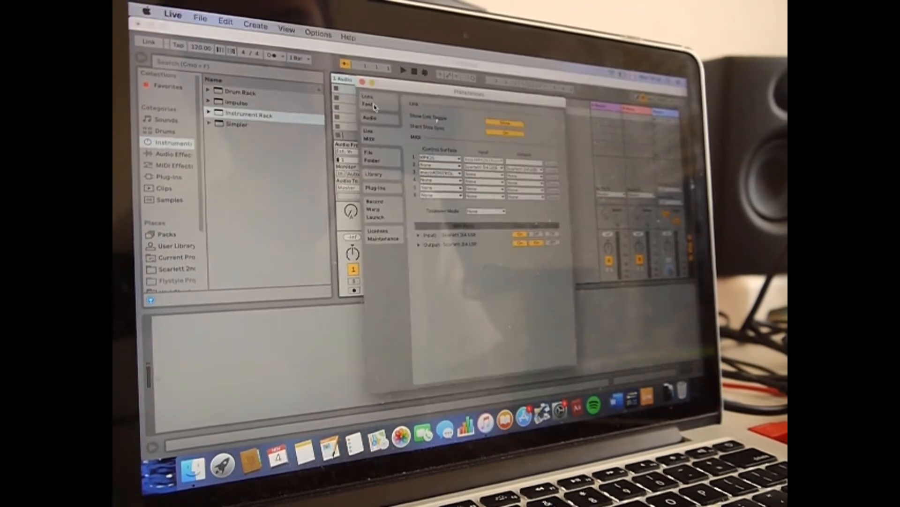
- Review the Scarlett audio input and output settings, then close Preferences
click(370, 118)
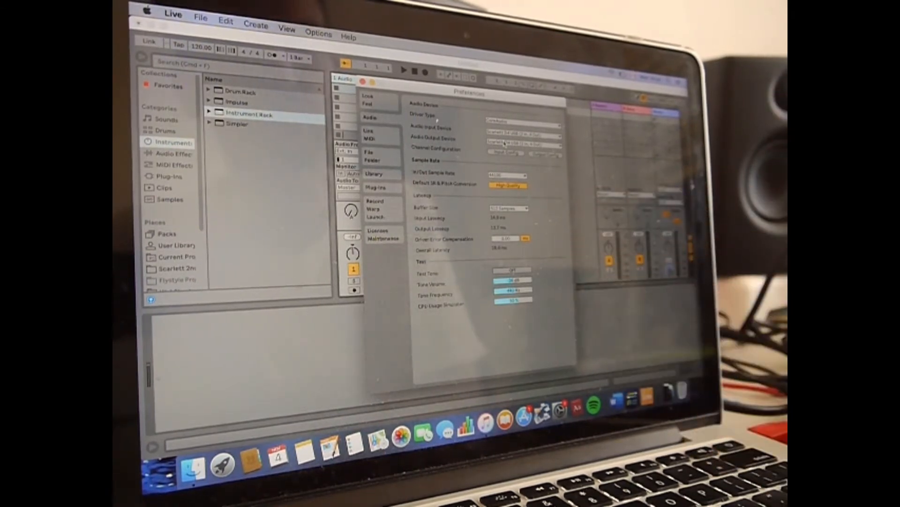
click(368, 130)
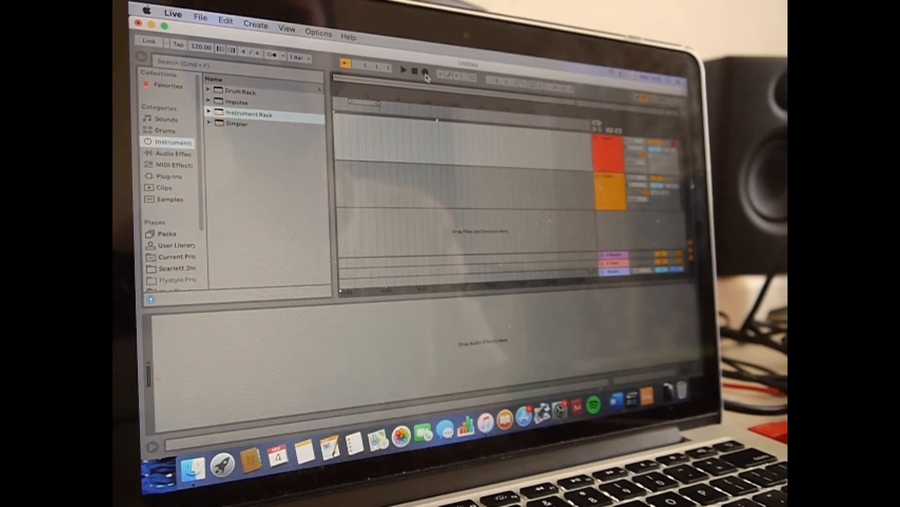
- Record a short take into the two armed arrangement tracks, then stop
click(402, 71)
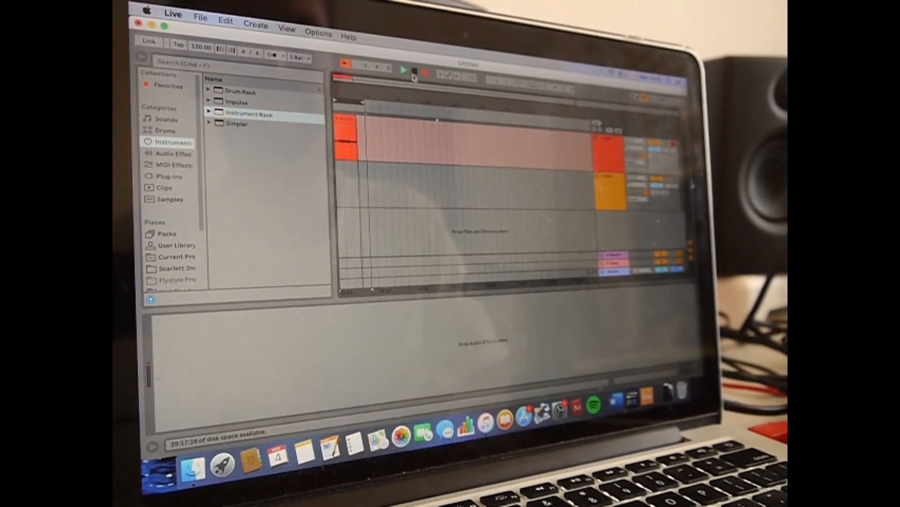
click(414, 72)
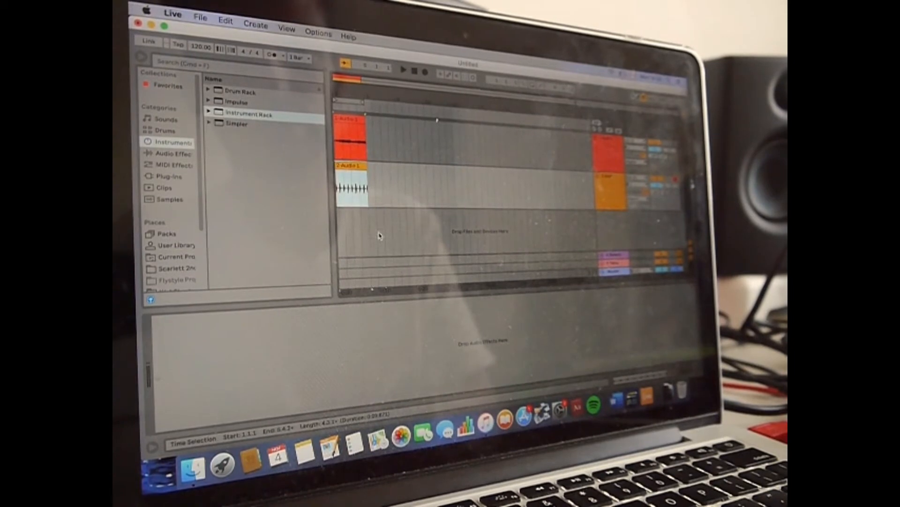
- Switch to Session View and show the new clip's waveform on track 3
click(350, 189)
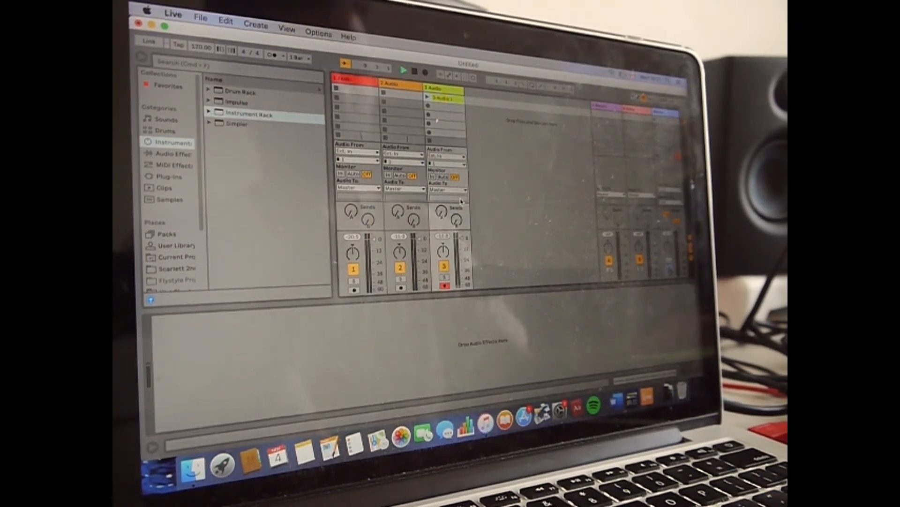
click(443, 97)
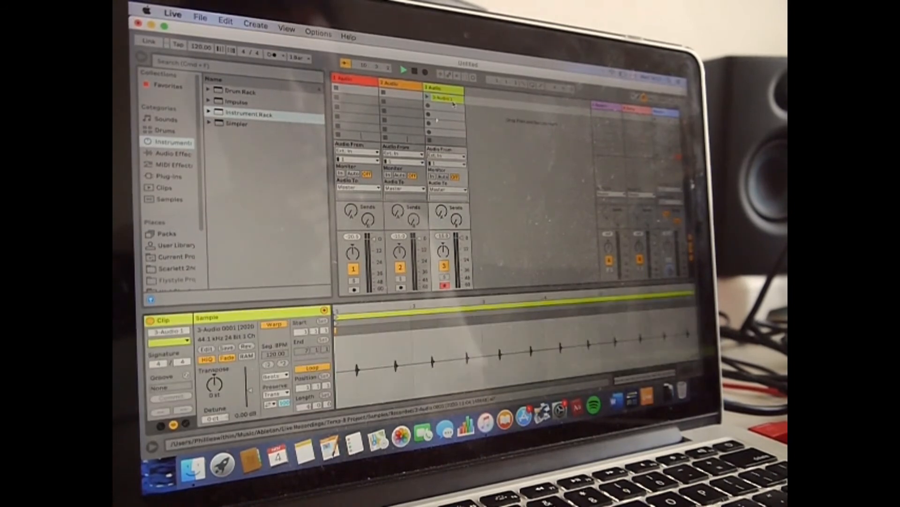